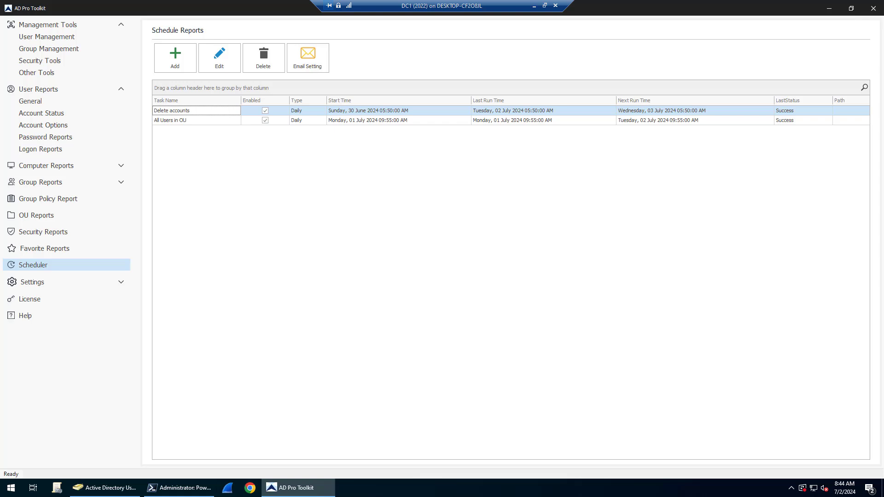
mouse_move(83, 271)
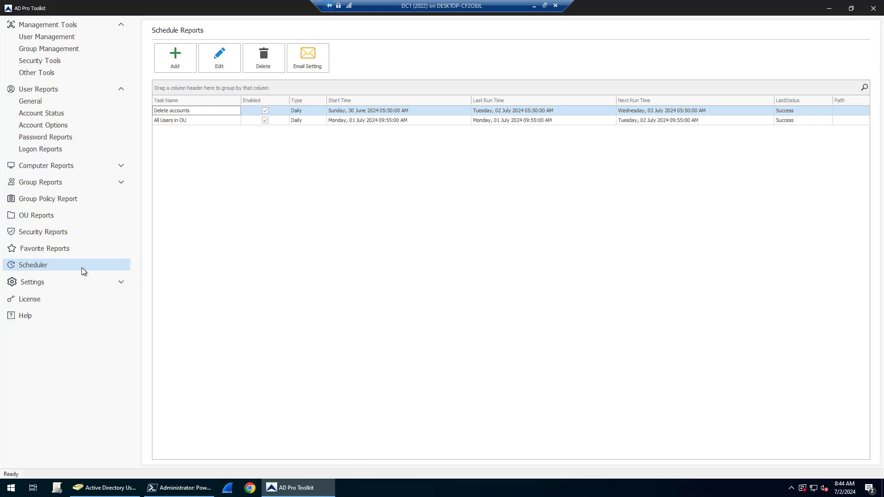
mouse_move(183, 80)
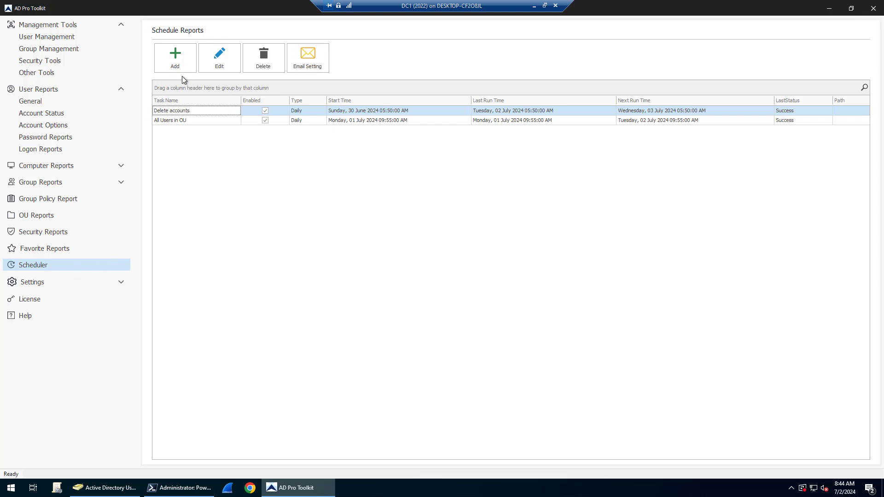
mouse_move(216, 199)
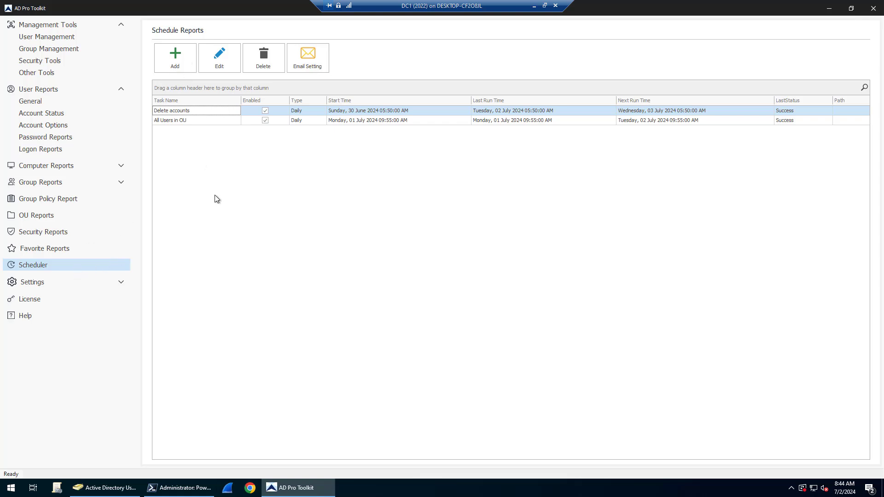
mouse_move(266, 256)
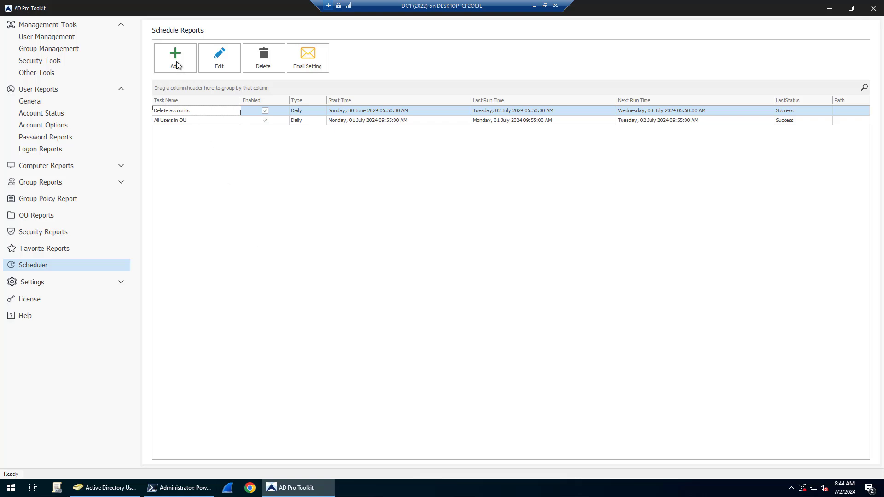
mouse_move(179, 61)
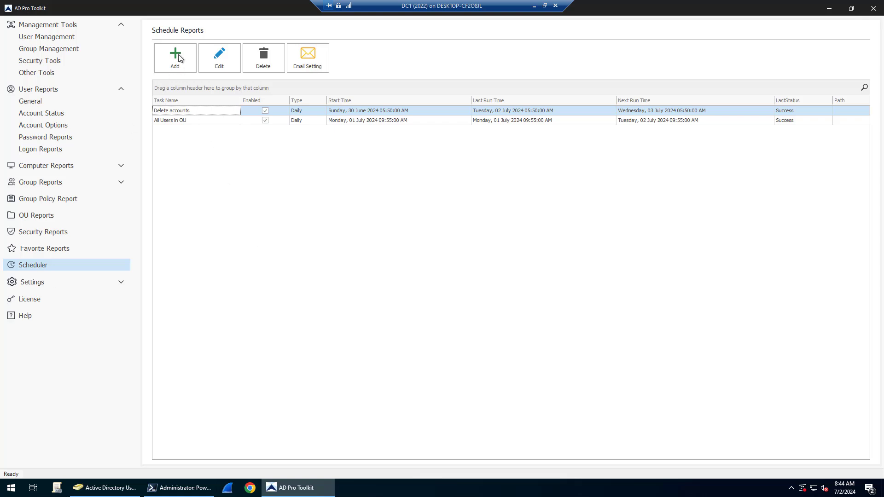
Add an Inactive Accounts type task named 'Inactive Accounts' and set its DC1 run credentials
left_click(175, 58)
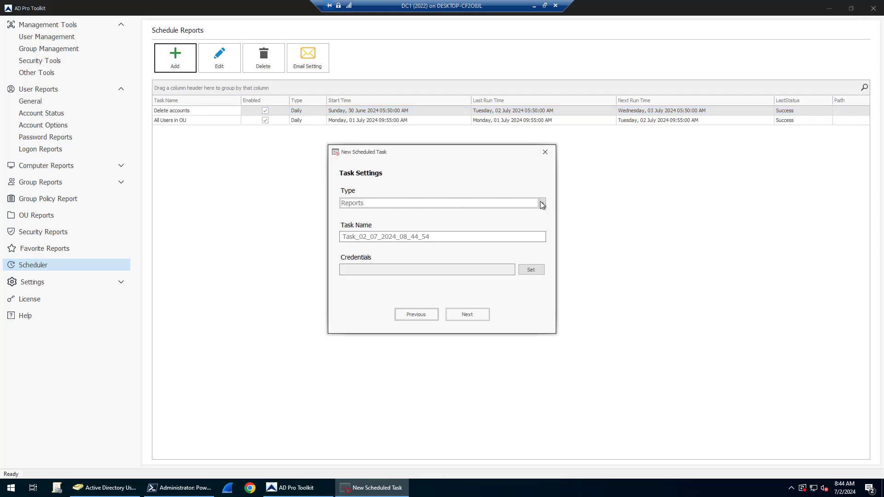
left_click(541, 204)
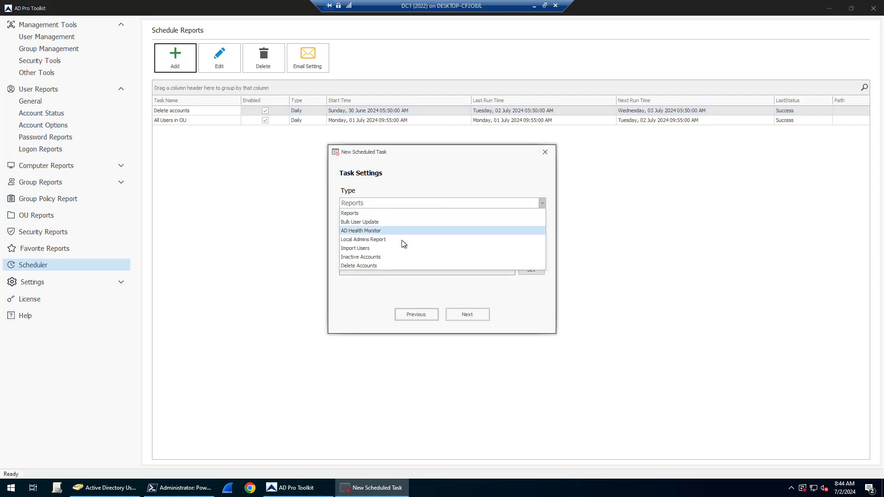
left_click(360, 257)
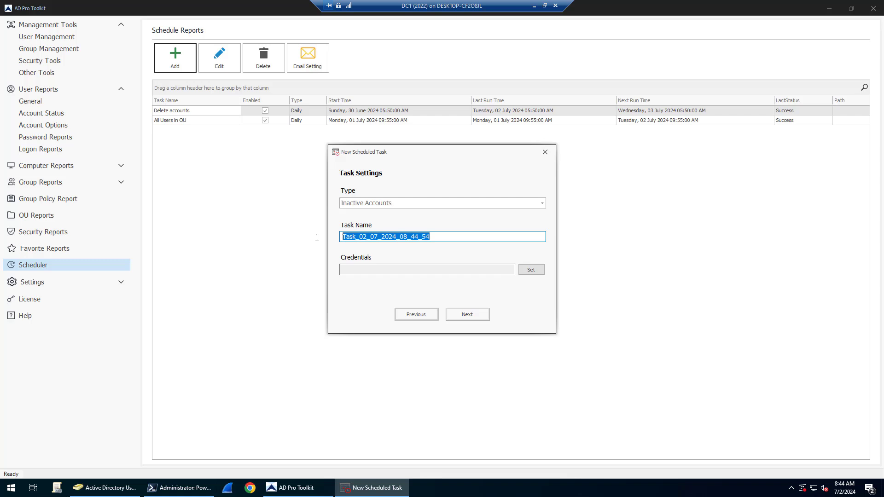
type("Inactive")
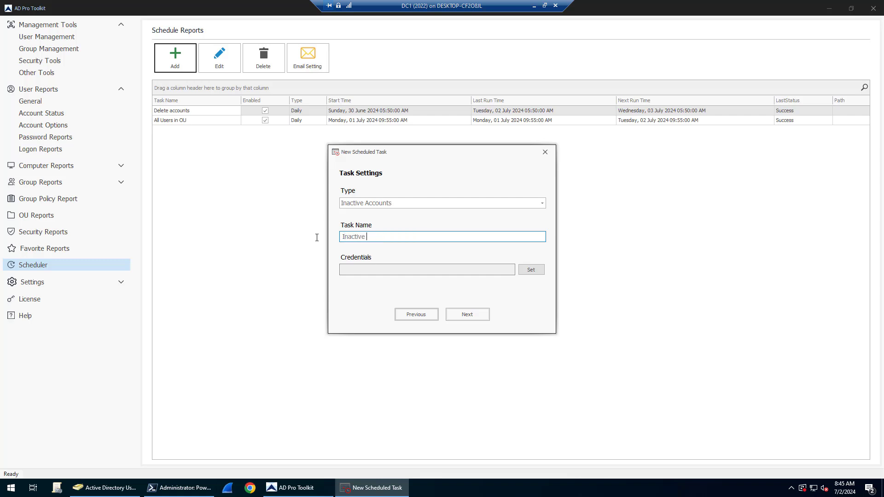
type("Accounts")
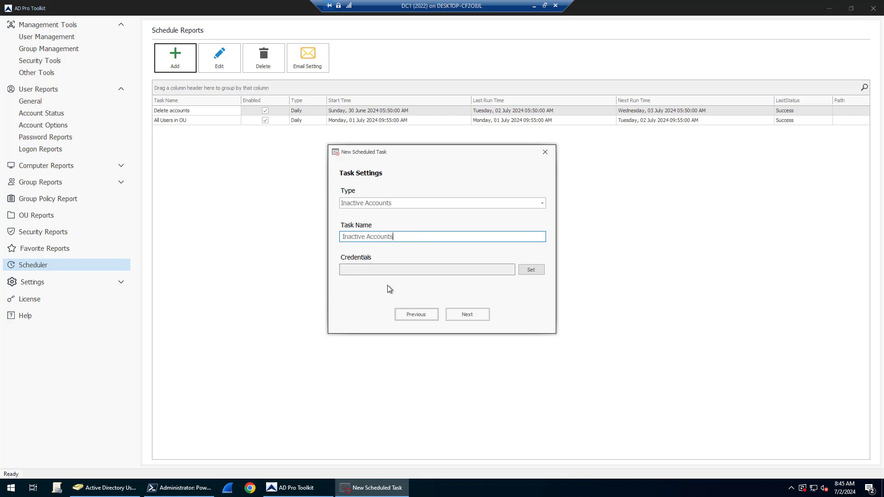
left_click(530, 270)
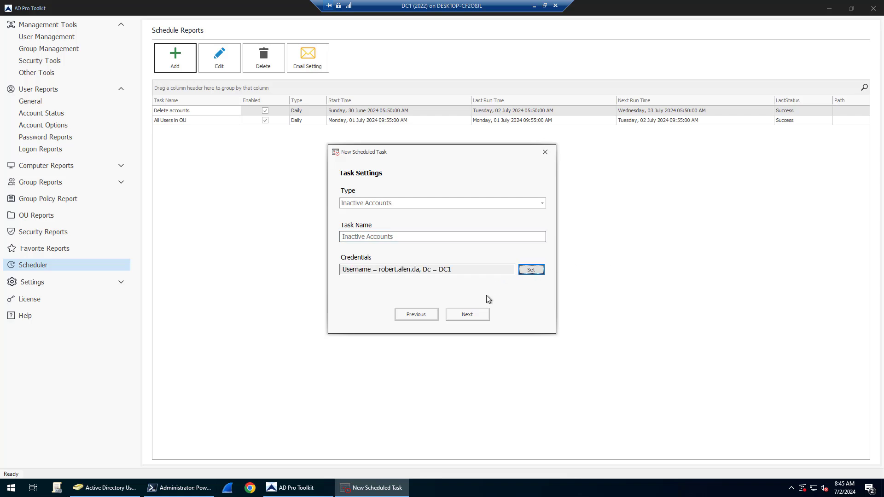
Schedule the task to run daily at the chosen start hour
left_click(467, 314)
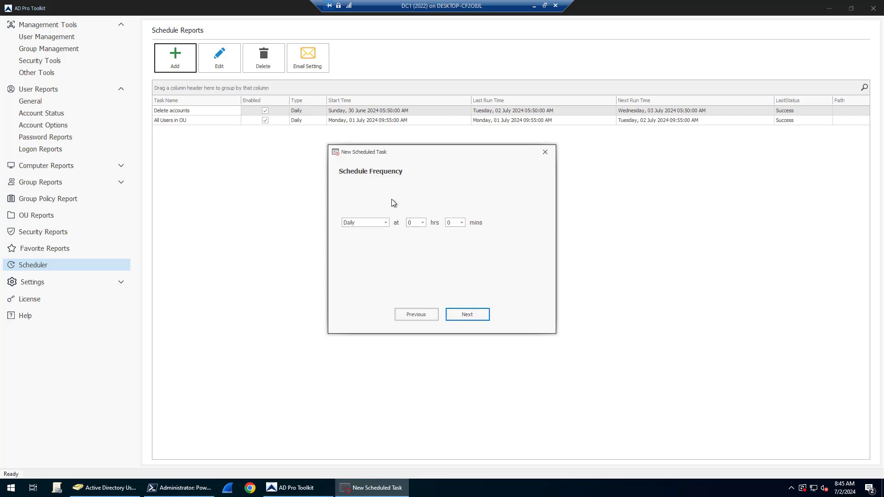
mouse_move(400, 270)
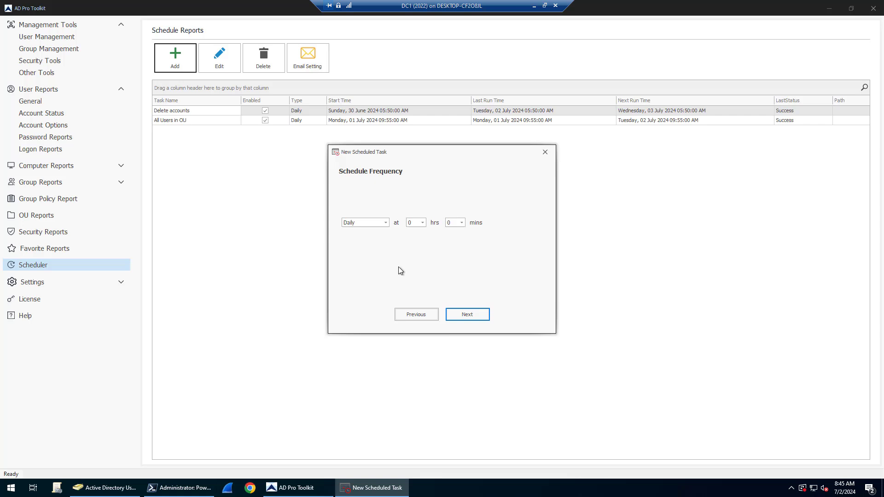
mouse_move(398, 239)
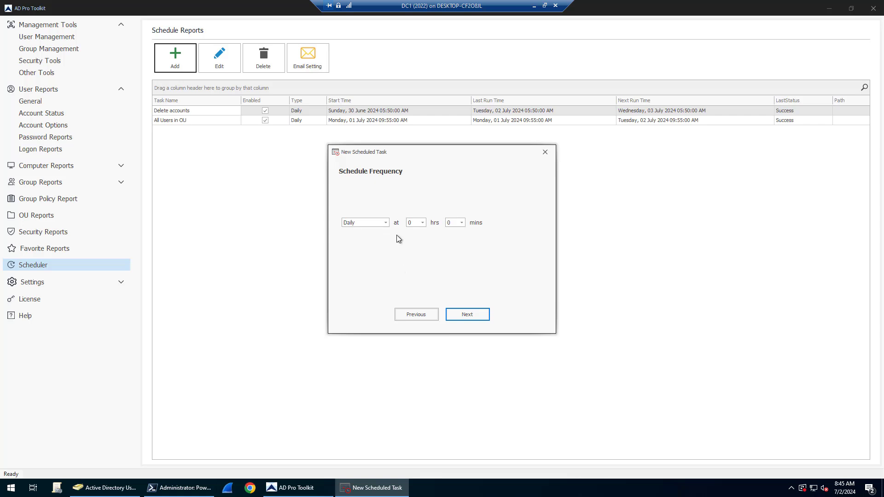
left_click(422, 222)
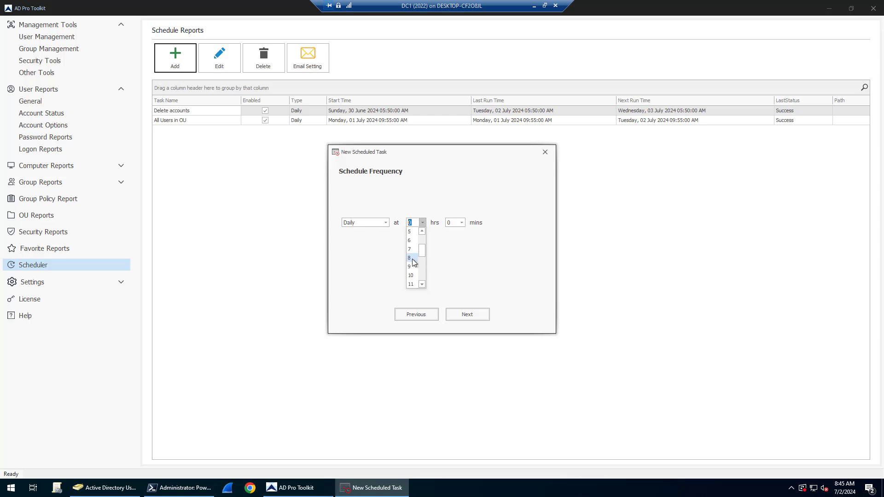
left_click(410, 266)
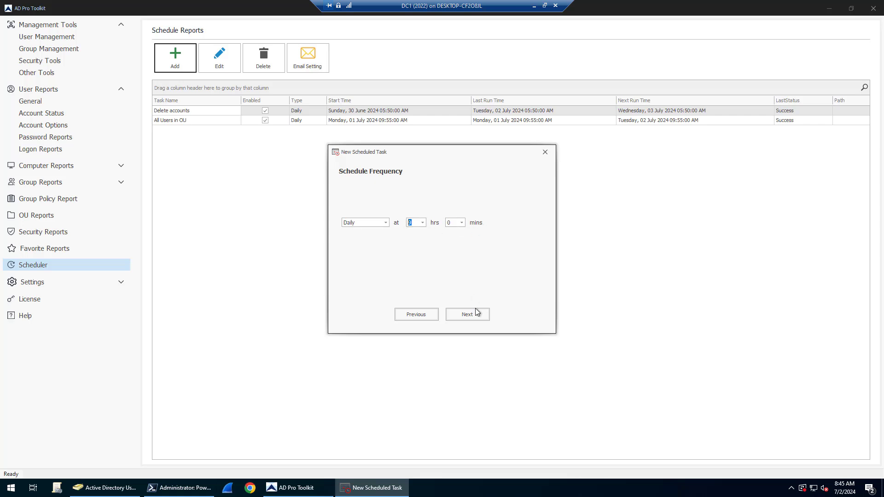
left_click(467, 314)
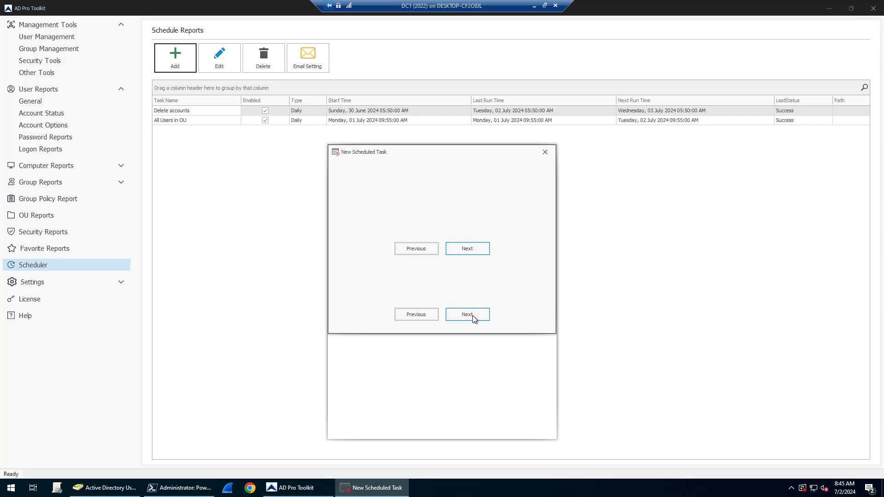
Review the Condition page (90 days inactive, CSV email output) and select the search Path field
left_click(467, 314)
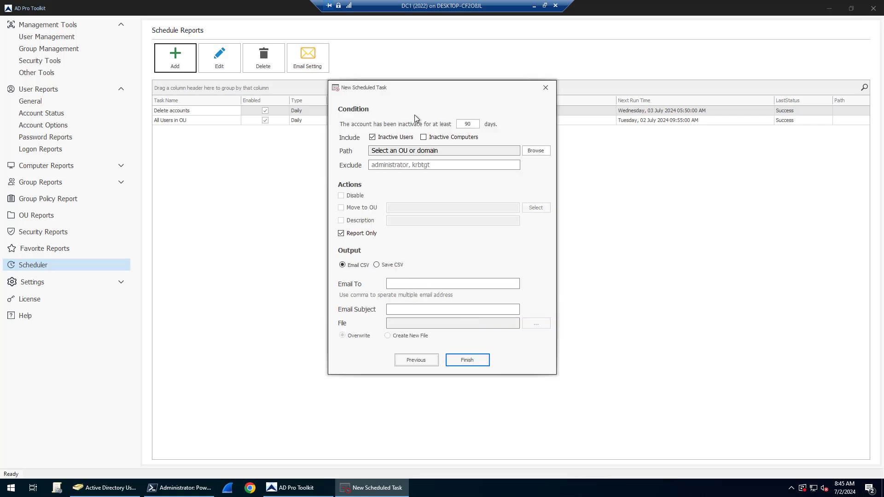
mouse_move(388, 196)
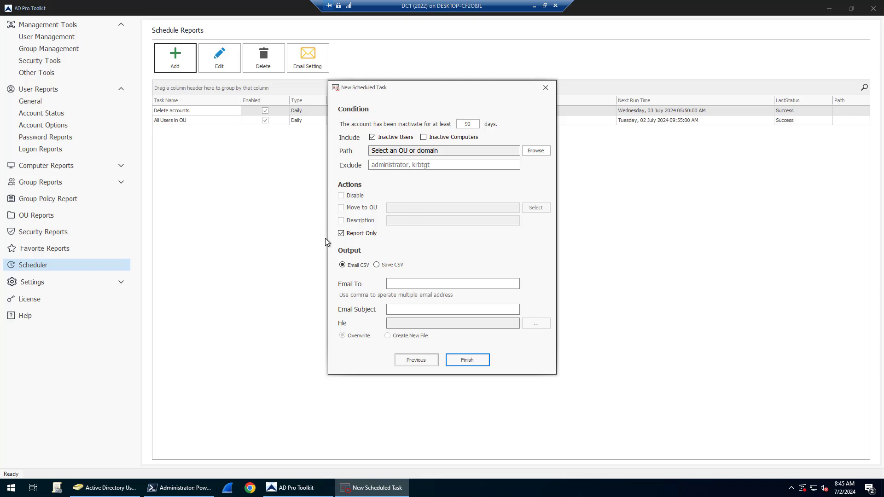
mouse_move(366, 164)
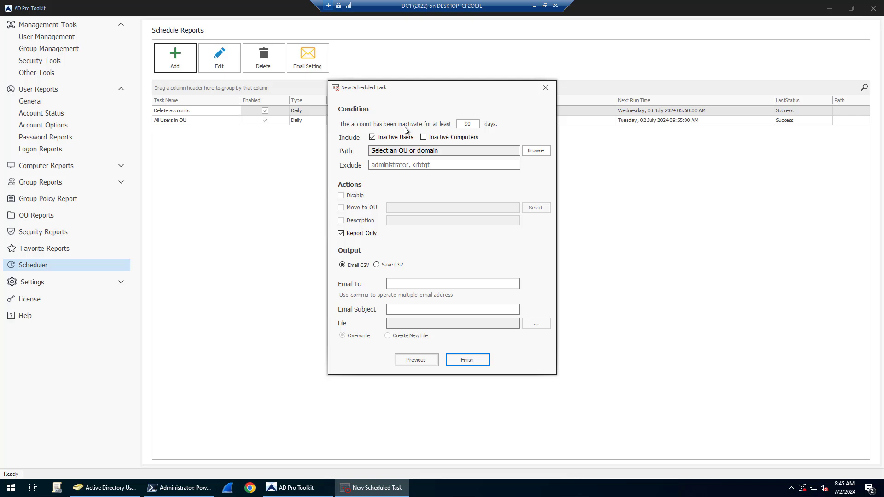
mouse_move(483, 128)
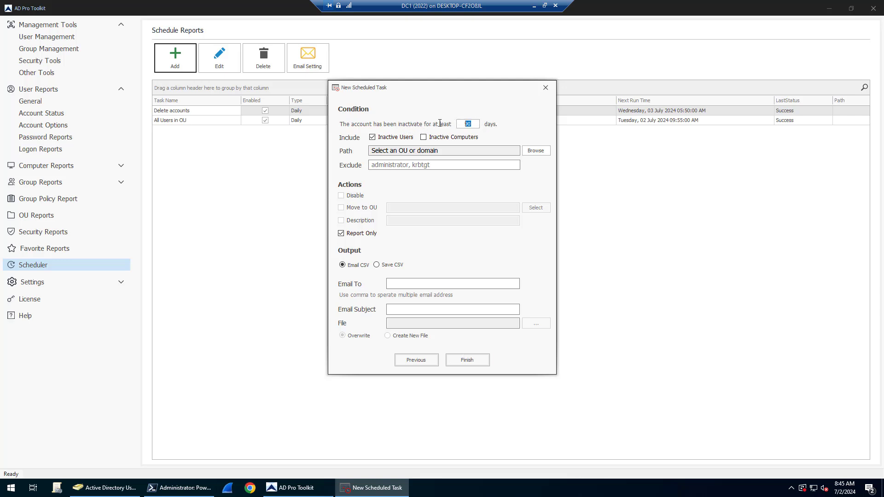
mouse_move(367, 134)
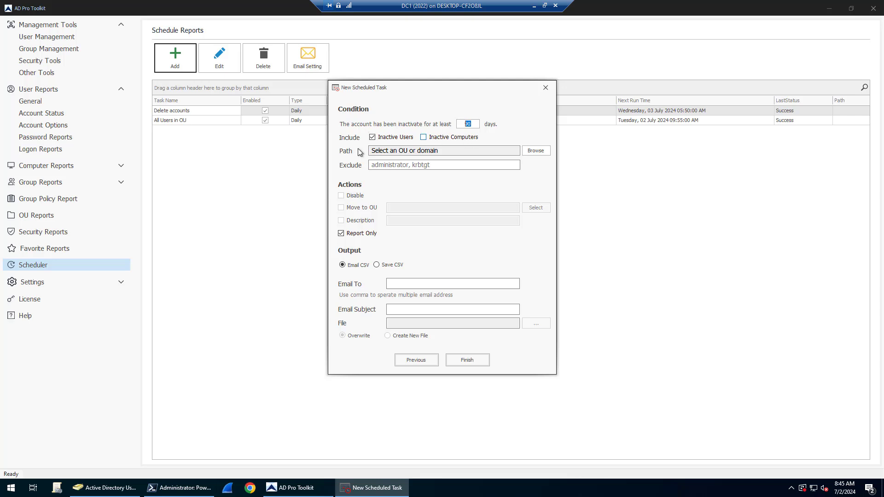
left_click(444, 151)
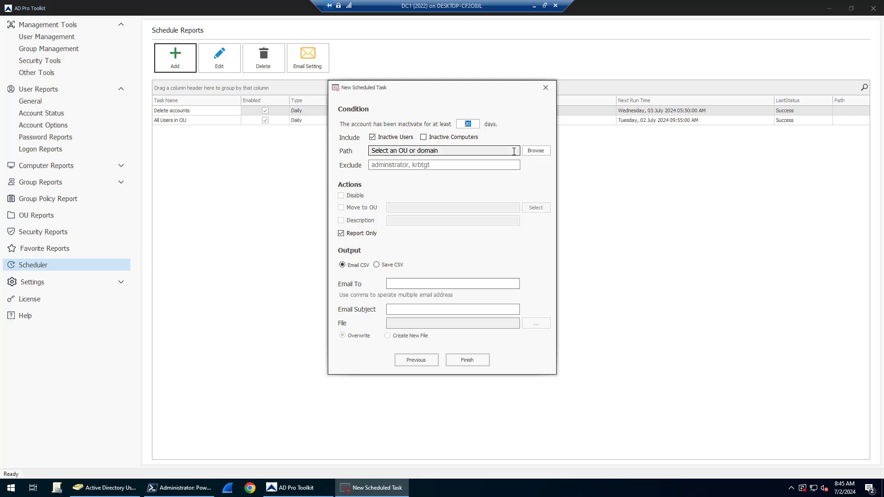
Set the task's search path to the DEMO OU under ADPRO Users
left_click(535, 151)
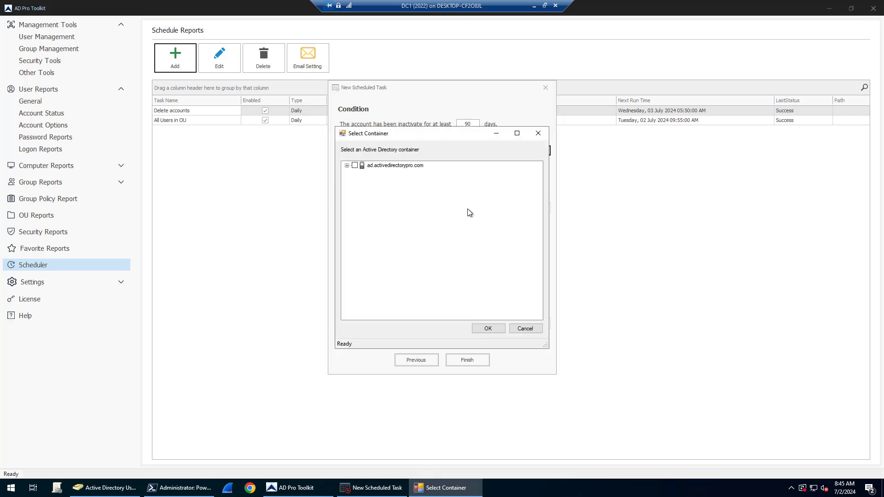
left_click(355, 165)
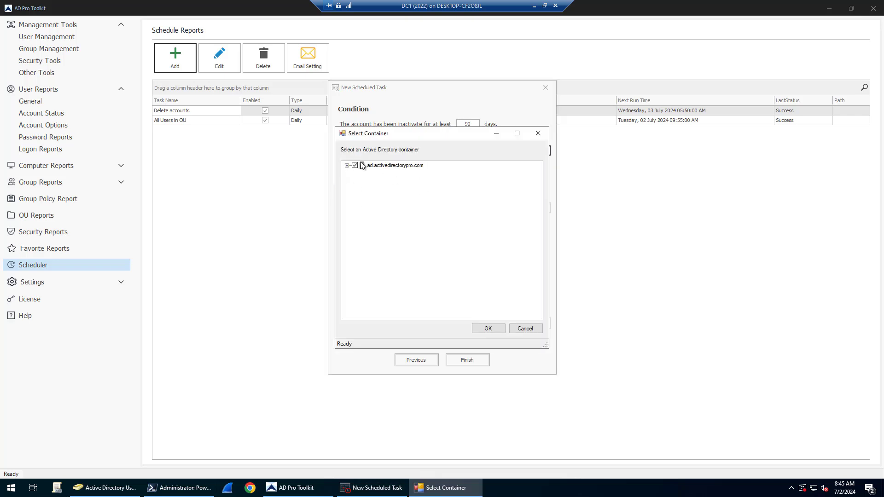
left_click(348, 166)
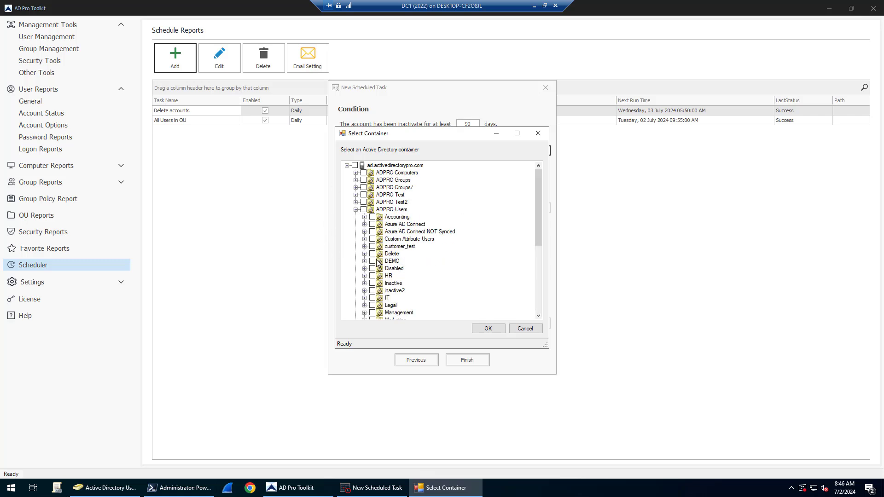
left_click(372, 261)
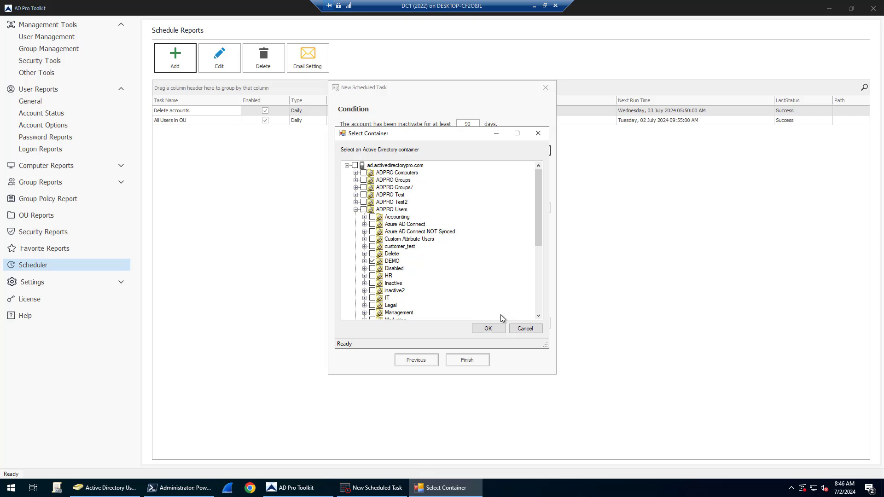
left_click(487, 328)
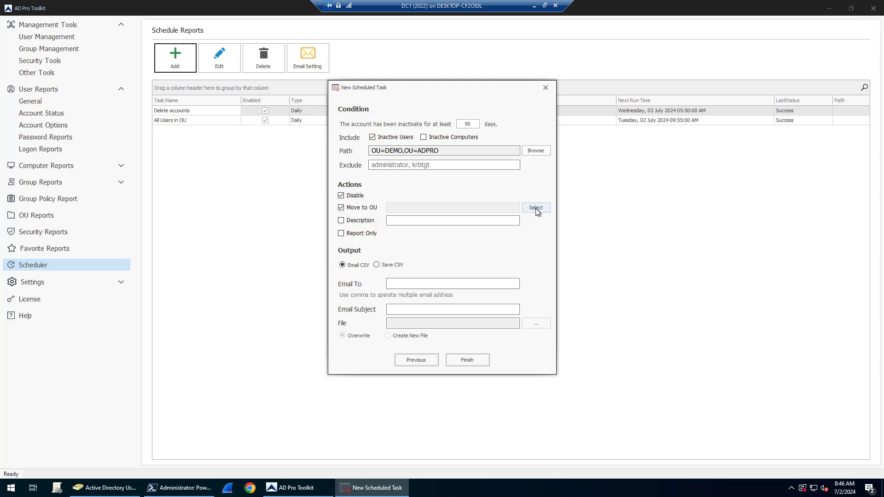
Set the Move to OU destination to the Inactive OU under ADPRO Users
left_click(535, 208)
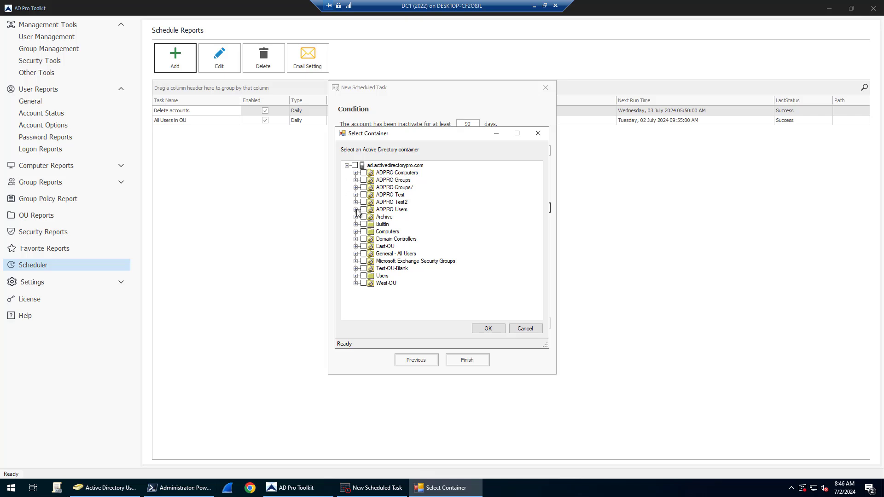
left_click(356, 209)
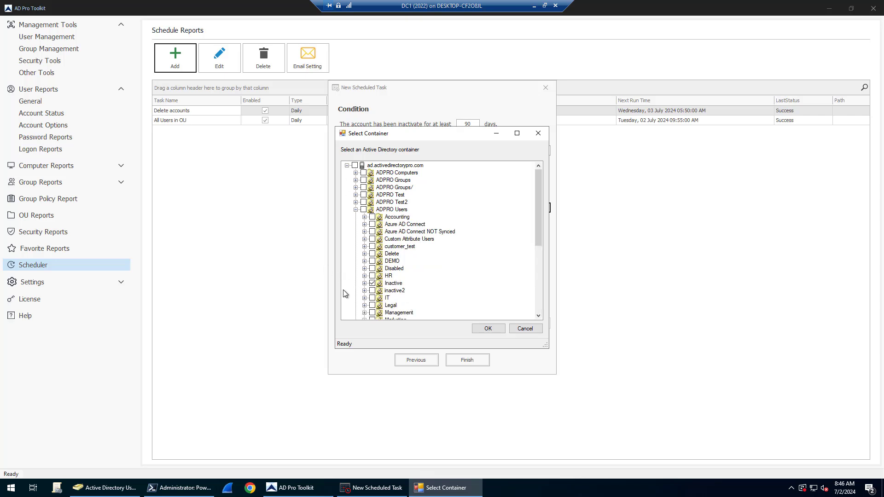
left_click(487, 329)
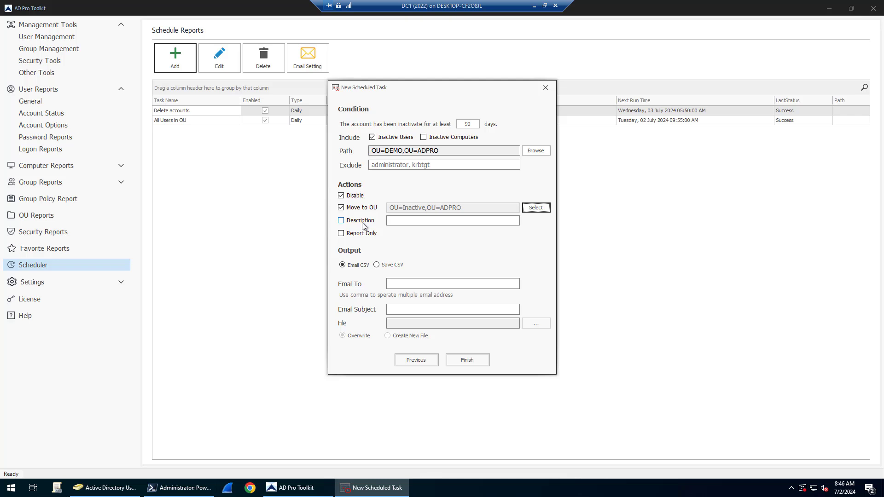
Stamp disabled accounts with description 'Disabled 7-2-2024' and set email subject 'Inactive Accounts'
left_click(341, 221)
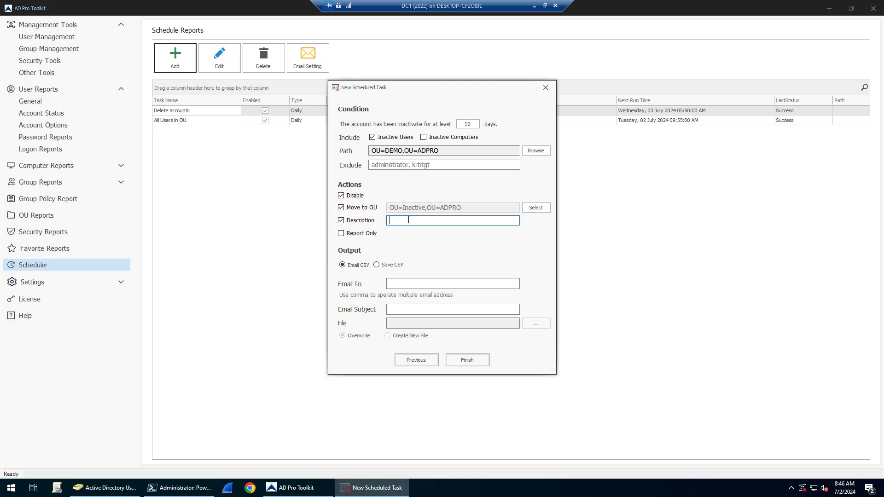
type("Disabled")
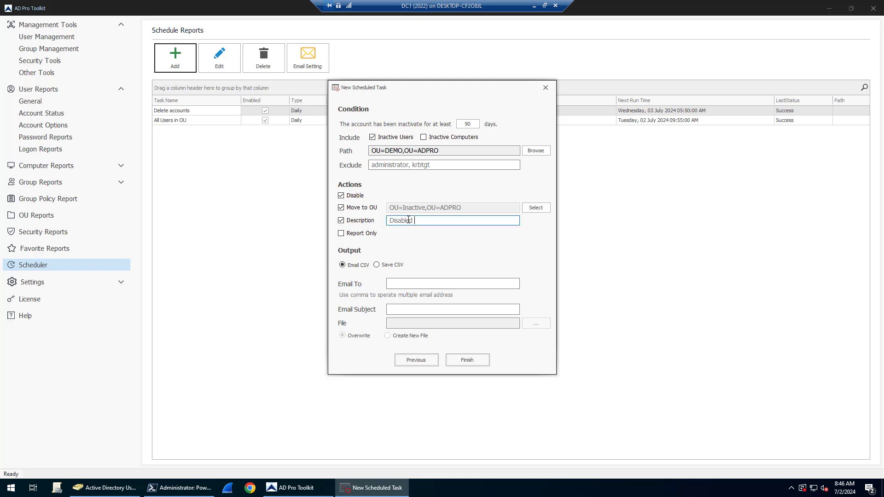
type("7-2-20")
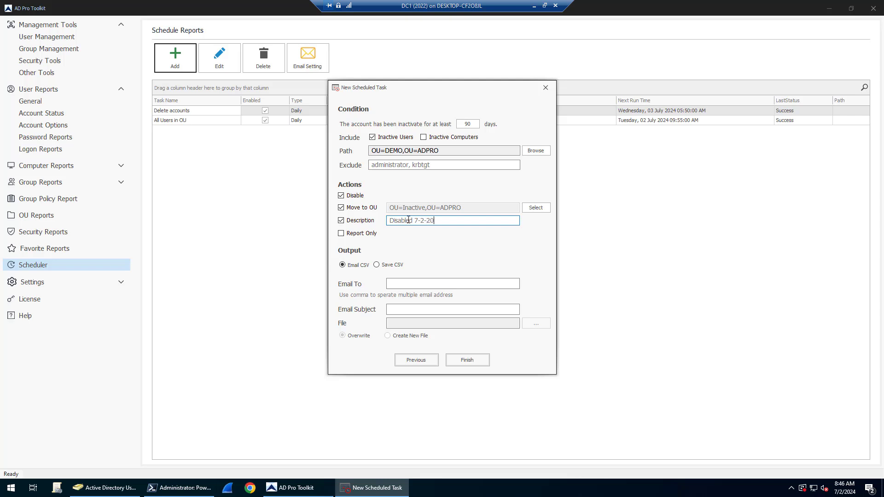
type("24")
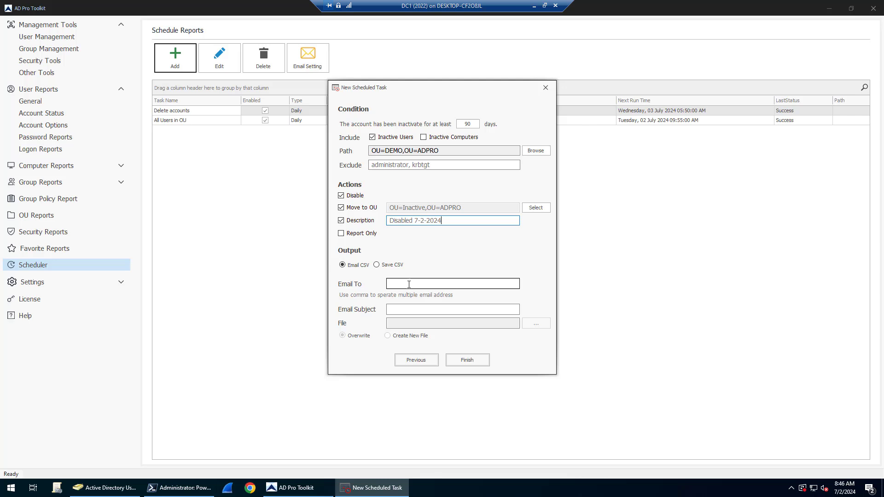
type("r")
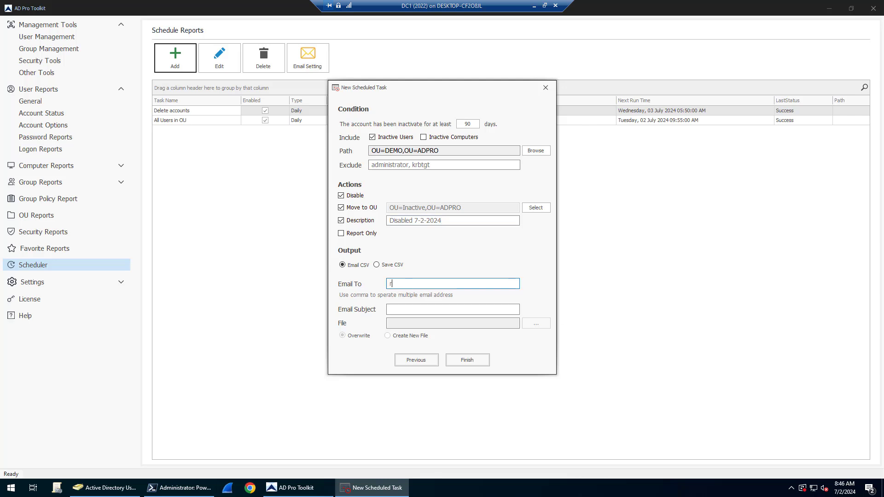
type("Inactive Accounts")
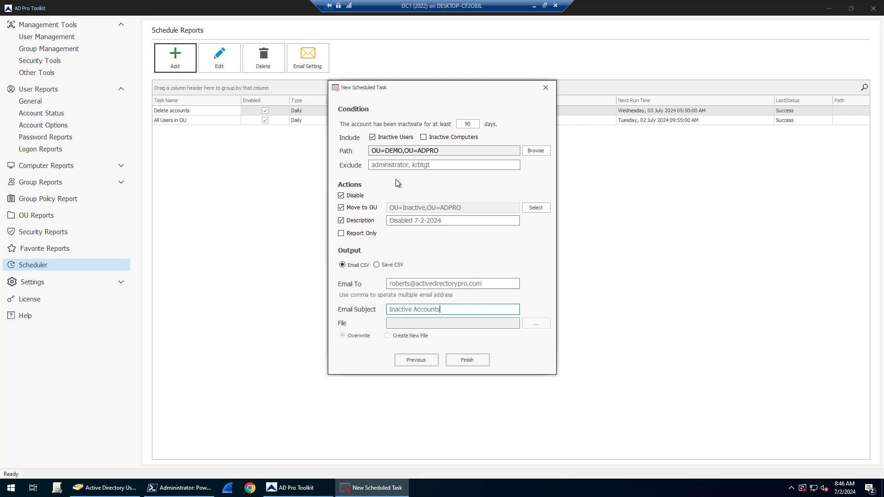
mouse_move(397, 141)
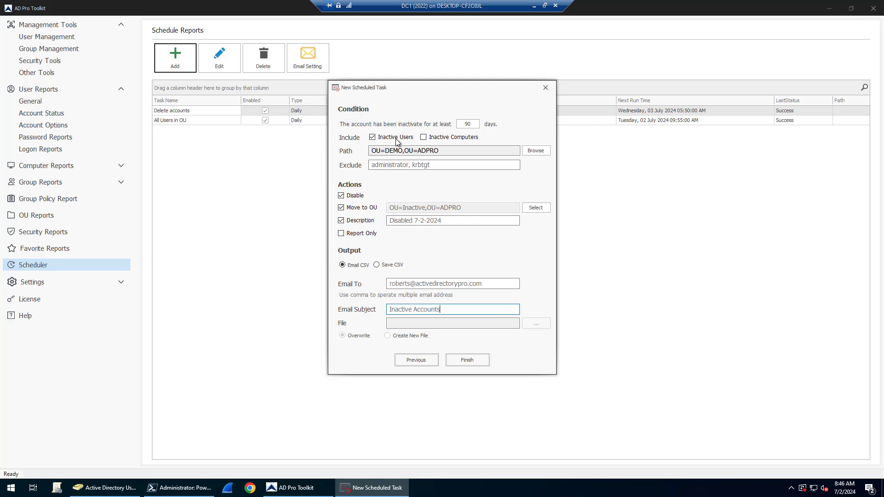
mouse_move(425, 135)
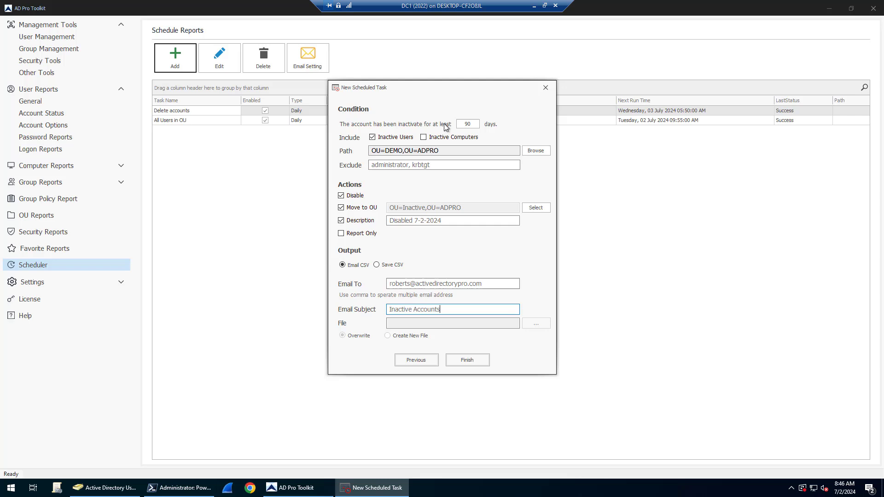
mouse_move(394, 131)
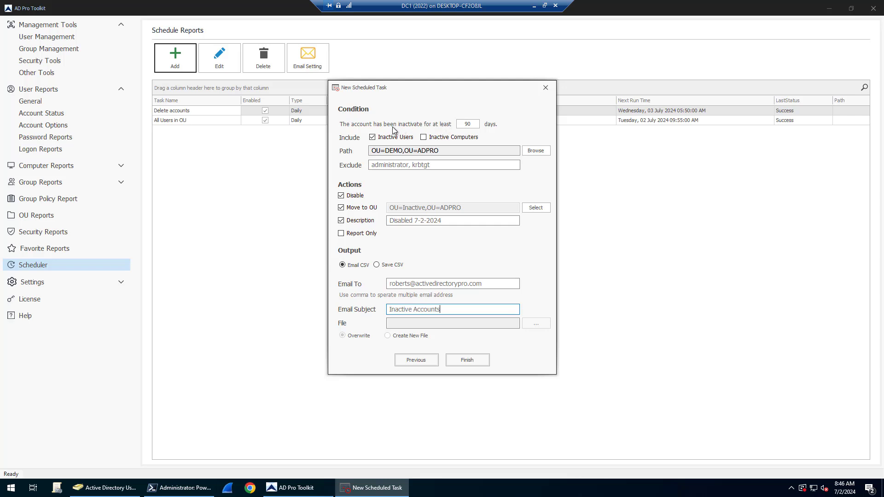
mouse_move(512, 128)
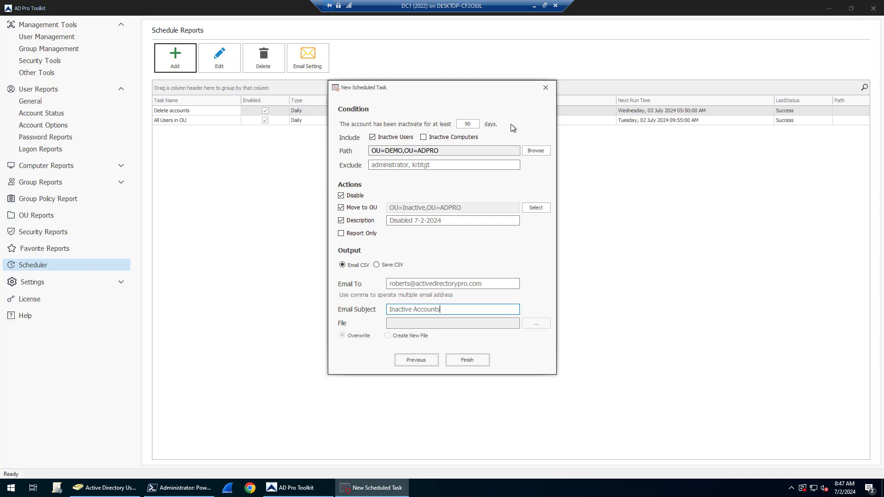
mouse_move(349, 143)
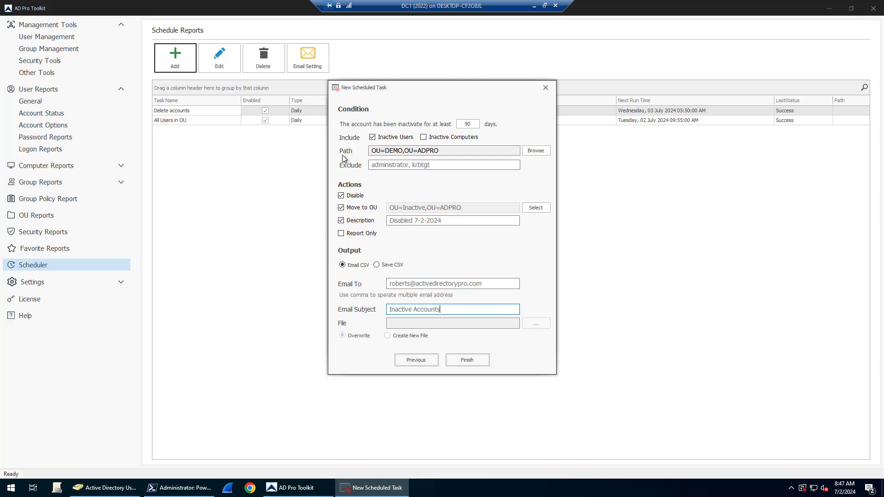
mouse_move(553, 156)
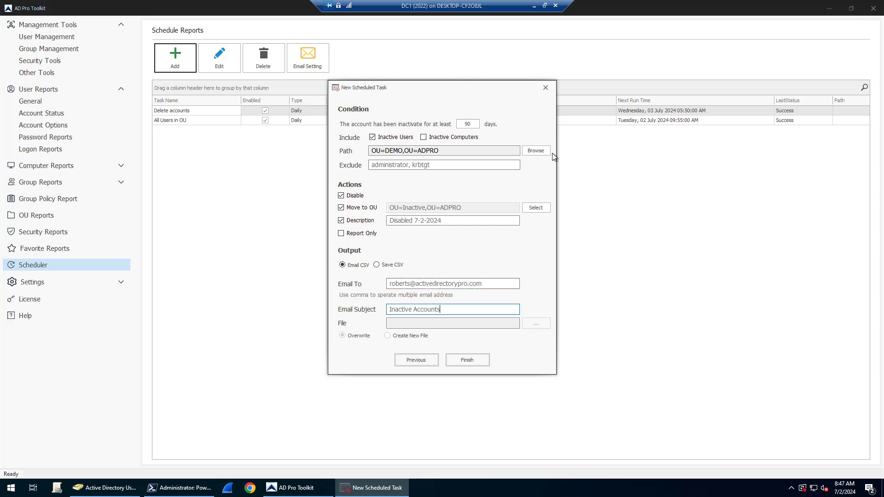
mouse_move(491, 152)
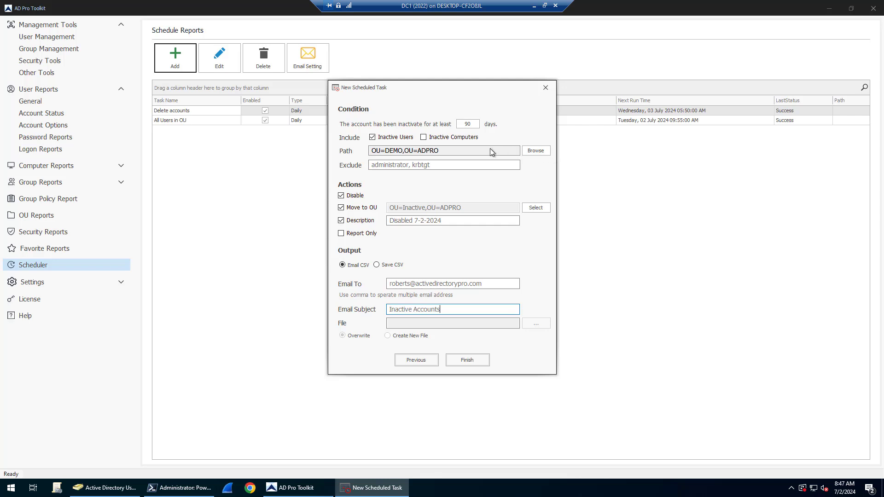
mouse_move(501, 155)
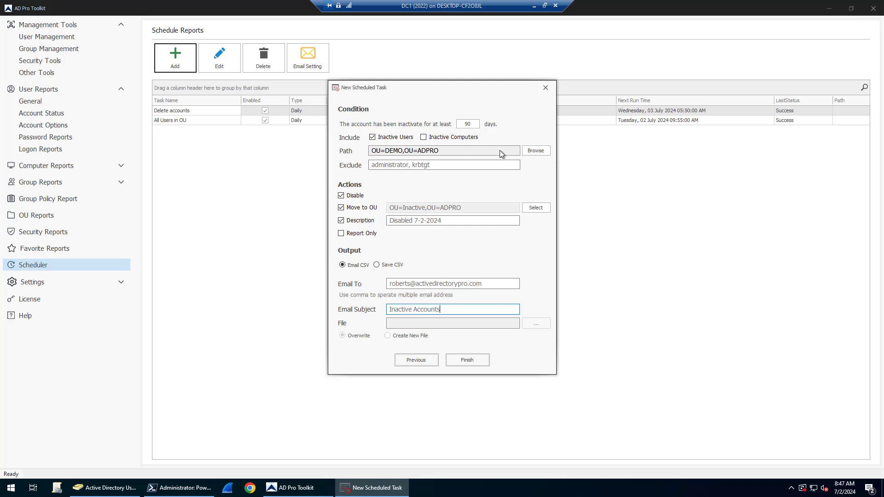
mouse_move(476, 168)
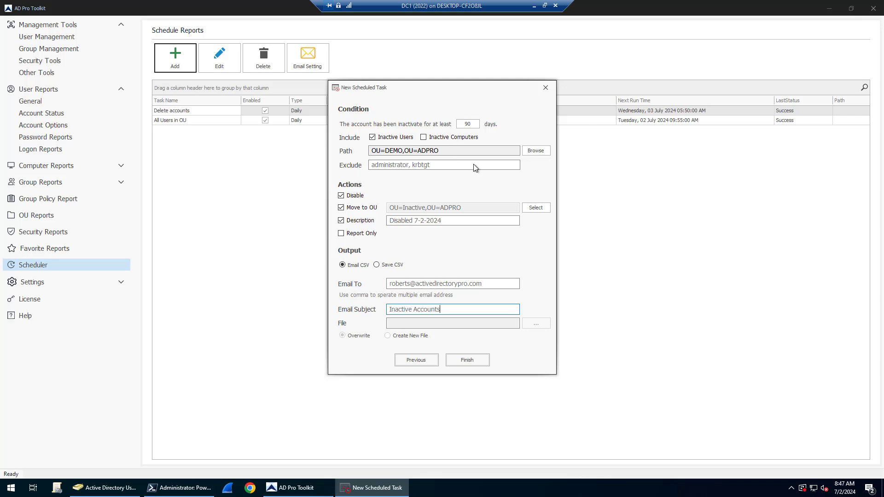
mouse_move(432, 172)
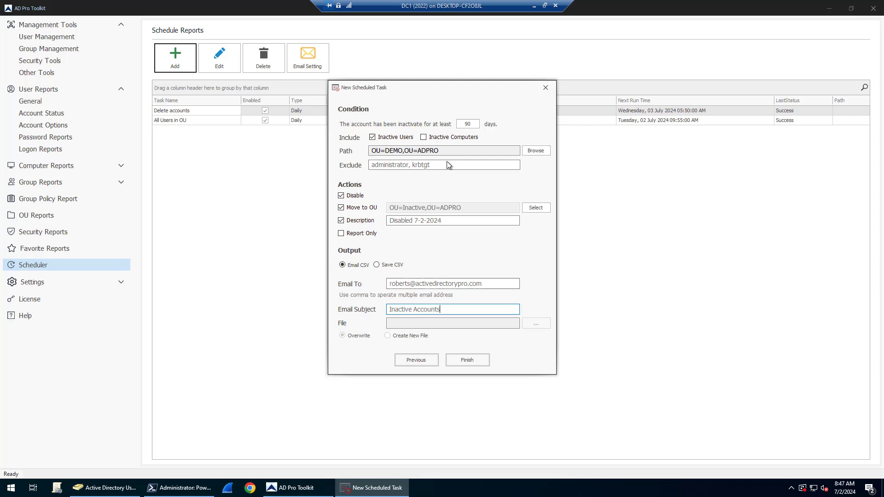
mouse_move(369, 191)
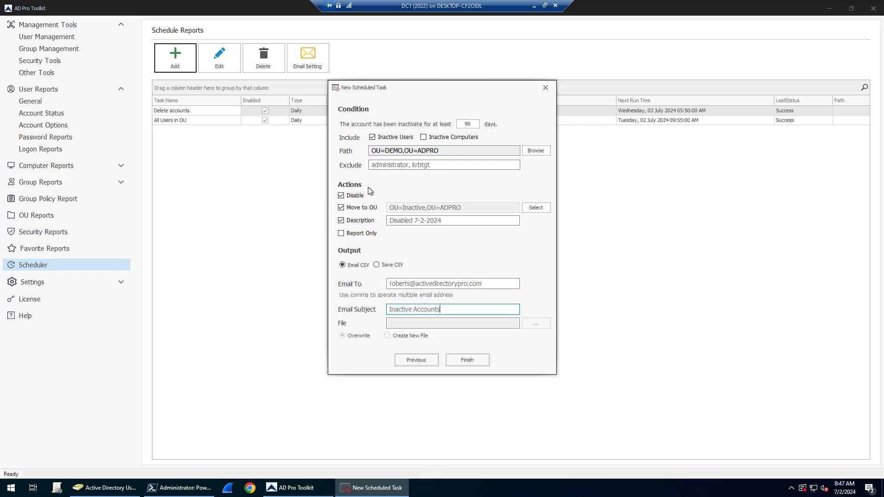
mouse_move(424, 126)
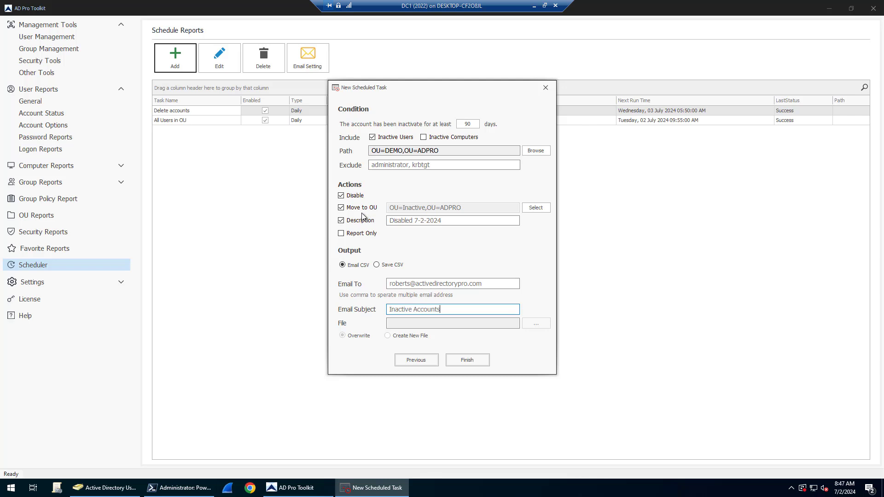
mouse_move(403, 289)
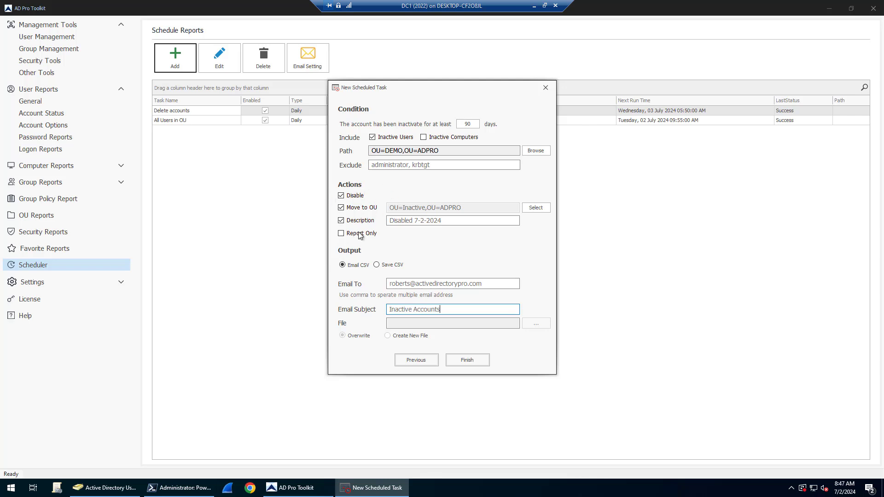
mouse_move(402, 242)
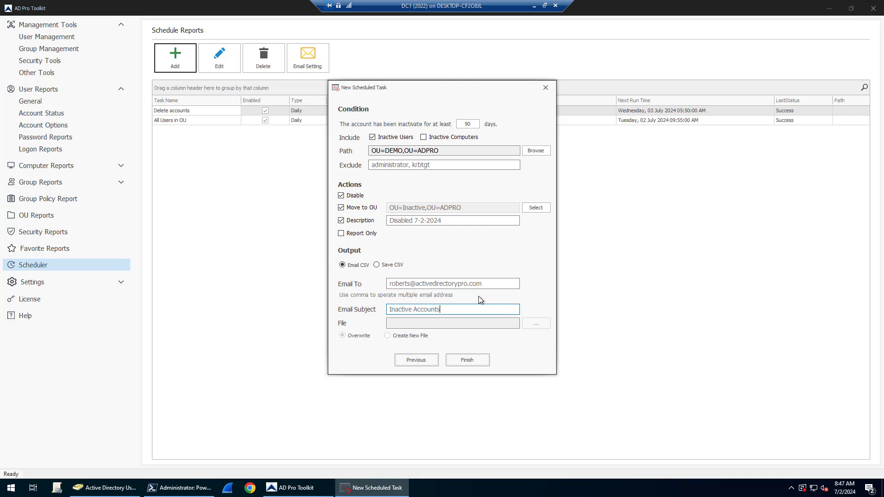
mouse_move(305, 232)
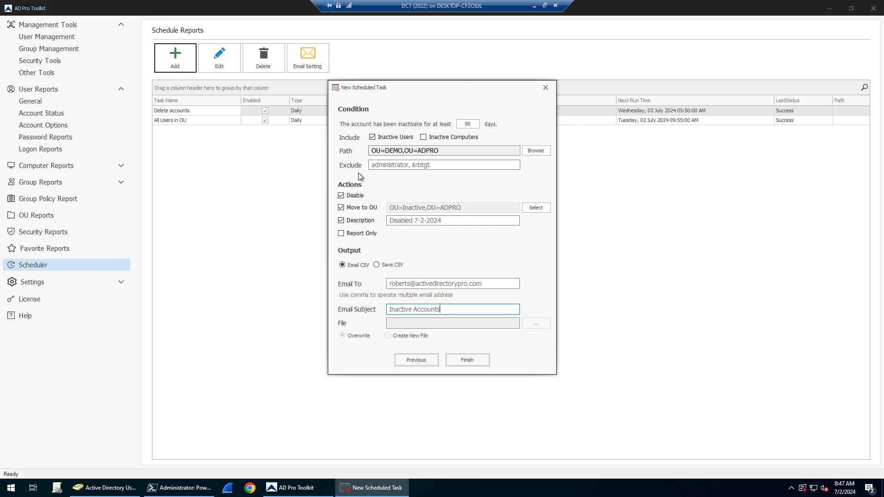
mouse_move(461, 363)
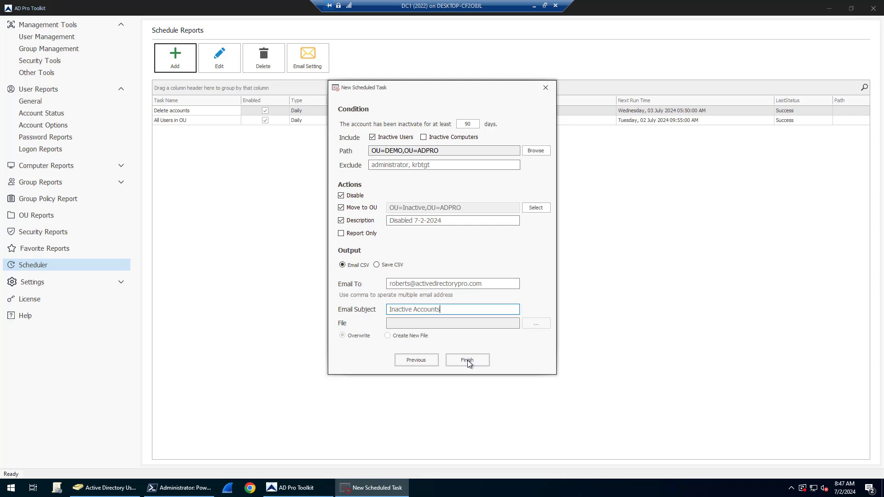
mouse_move(474, 364)
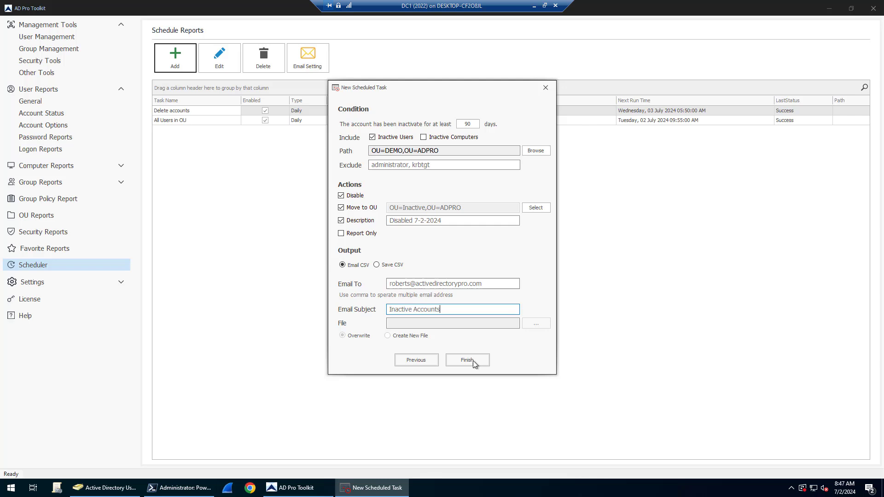
Save the Inactive Accounts daily task and check its Success status in the Scheduler list
left_click(467, 360)
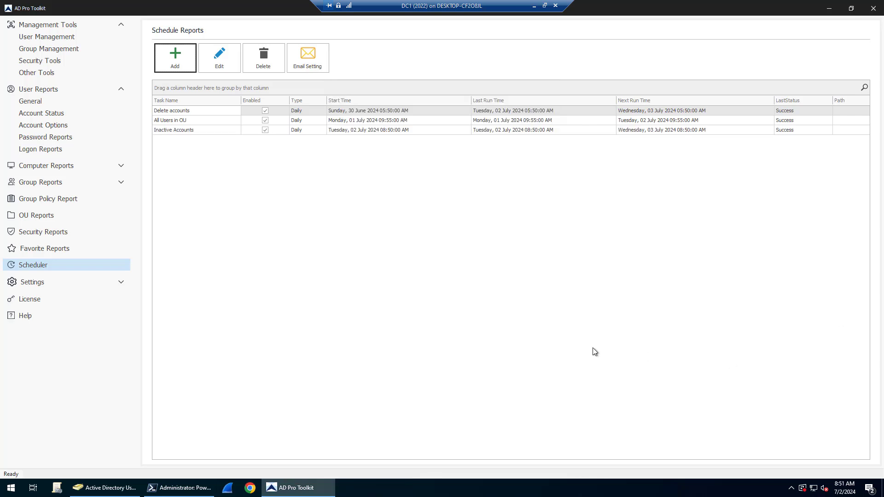
mouse_move(194, 112)
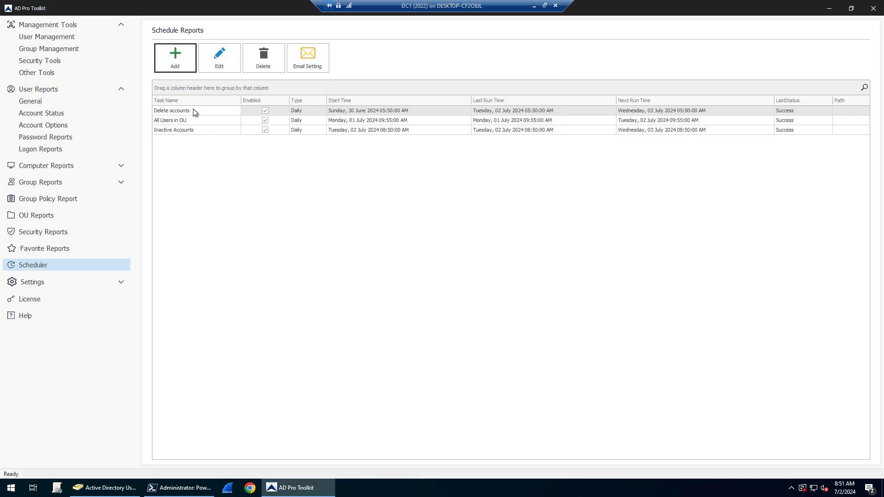
mouse_move(320, 137)
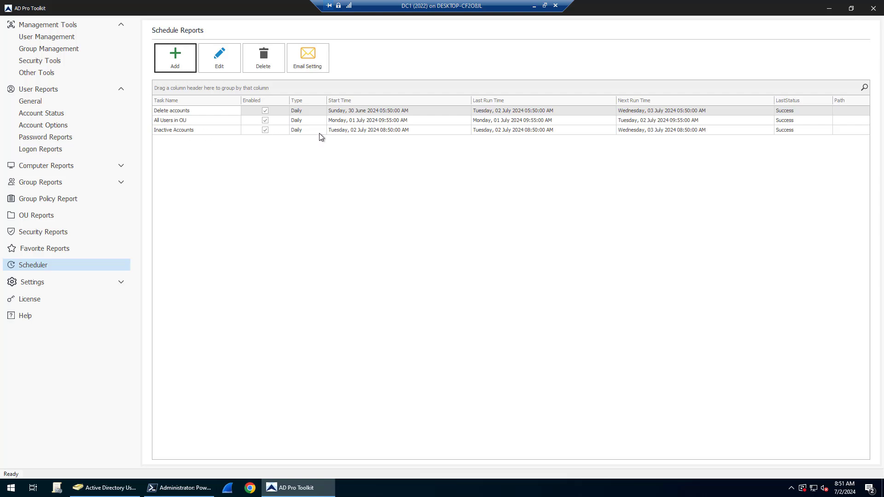
mouse_move(793, 131)
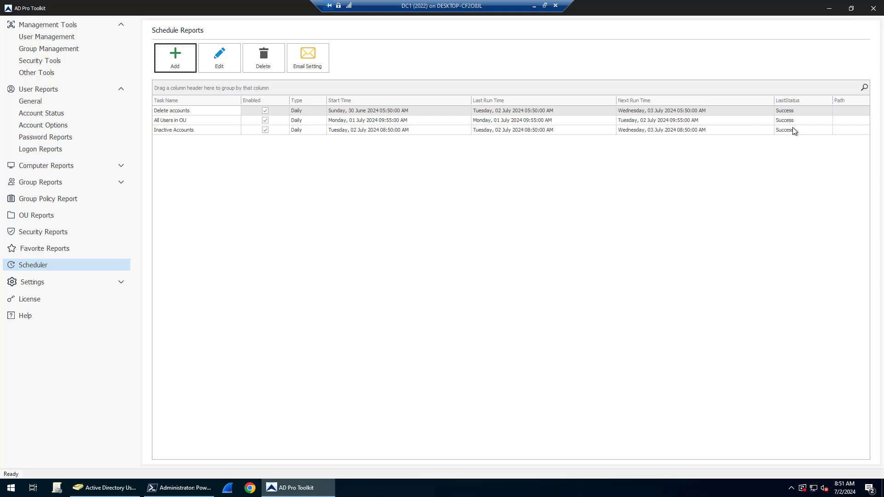
mouse_move(109, 492)
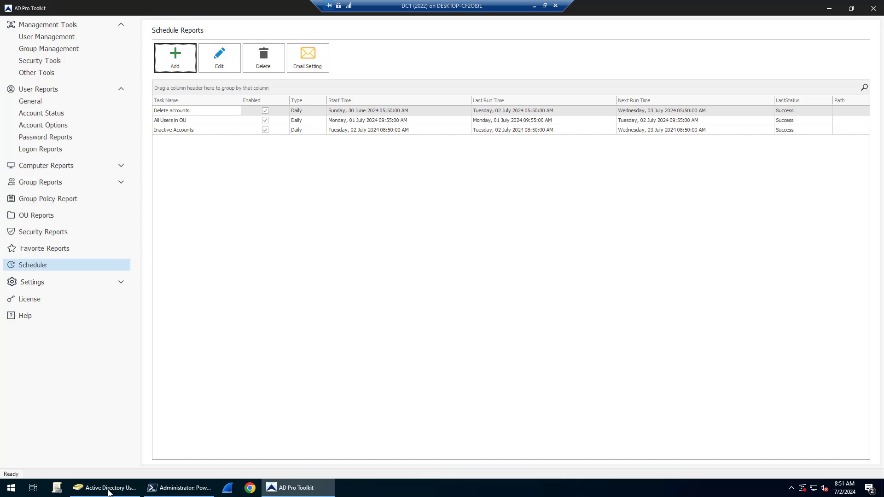
Check the Inactive OU in Active Directory for moved users described 'Disabled 7-2-2024'
left_click(105, 488)
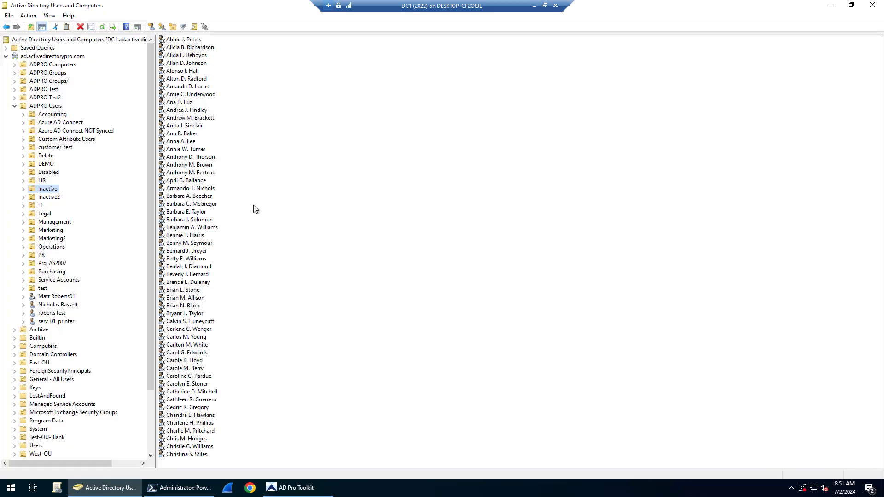
mouse_move(250, 206)
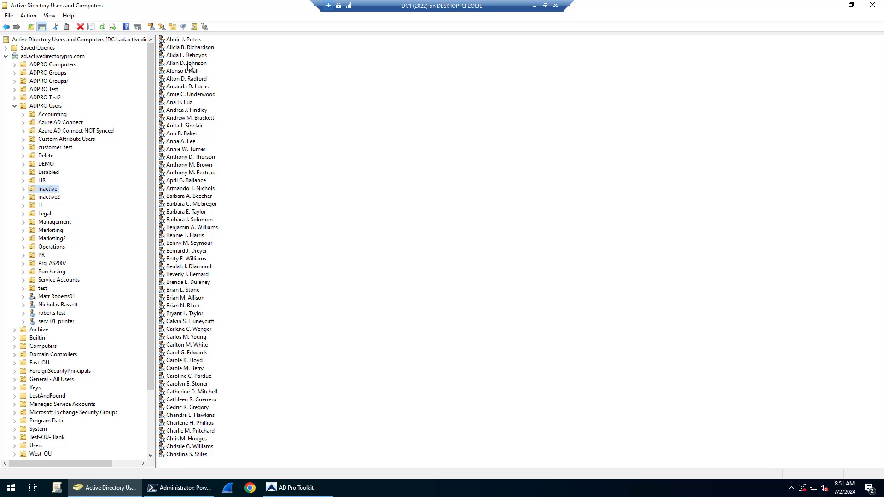
mouse_move(195, 103)
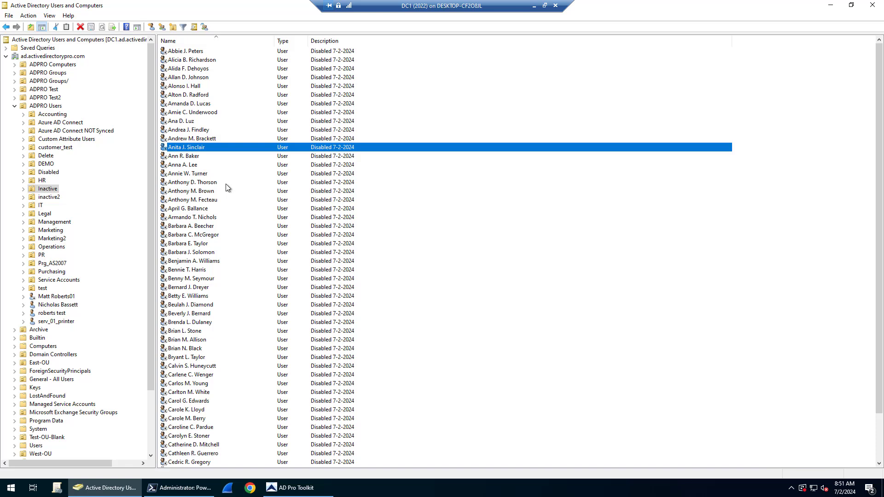
scroll("down", 3)
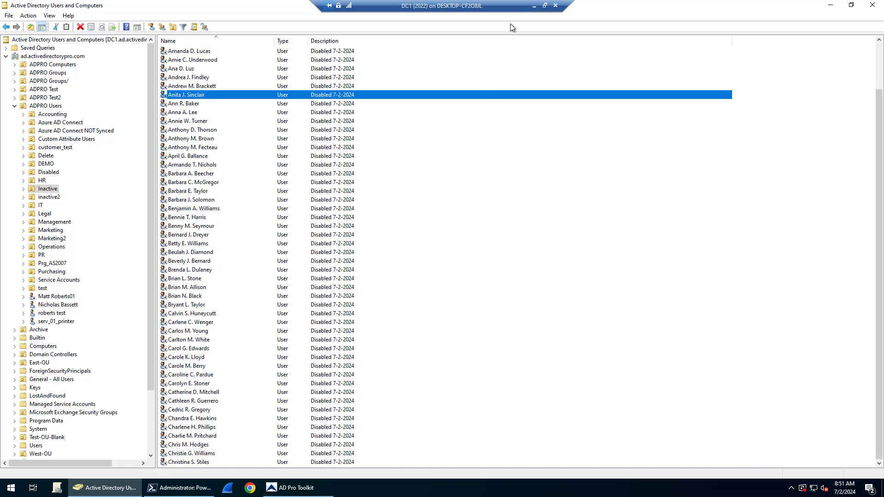
Review the emailed Output.csv report's disabled users, then return to AD Pro Toolkit
left_click(101, 488)
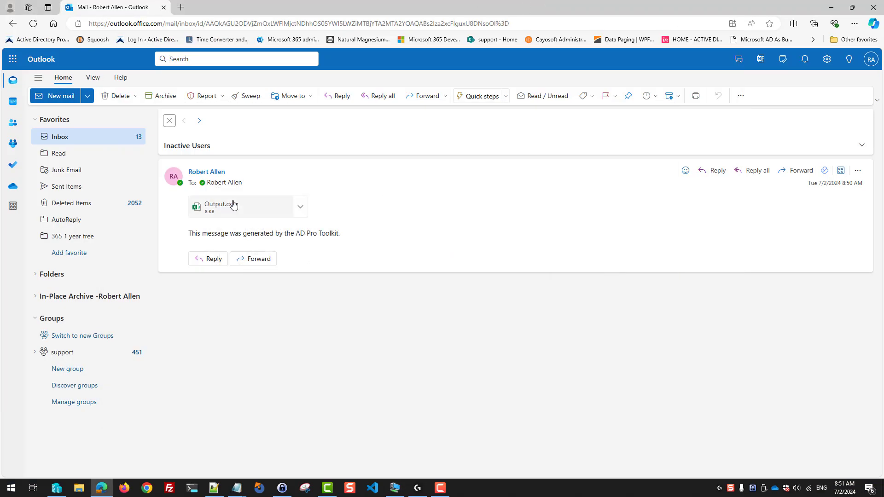
left_click(234, 204)
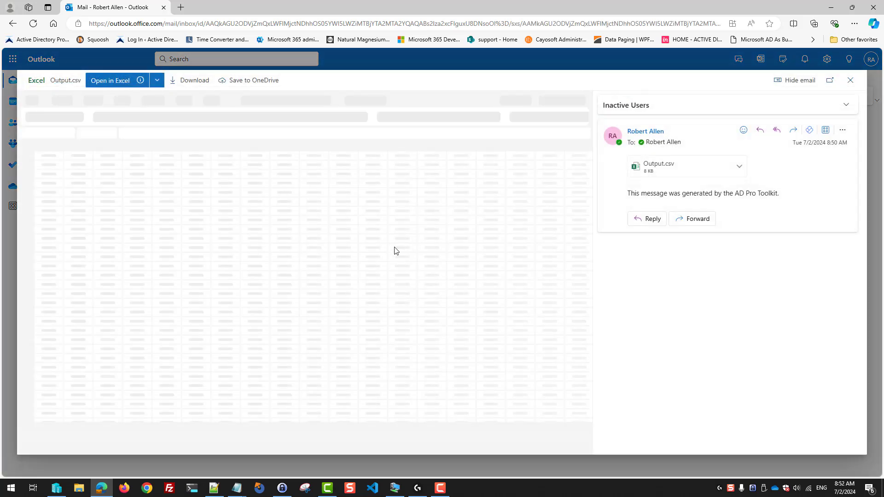
left_click(110, 80)
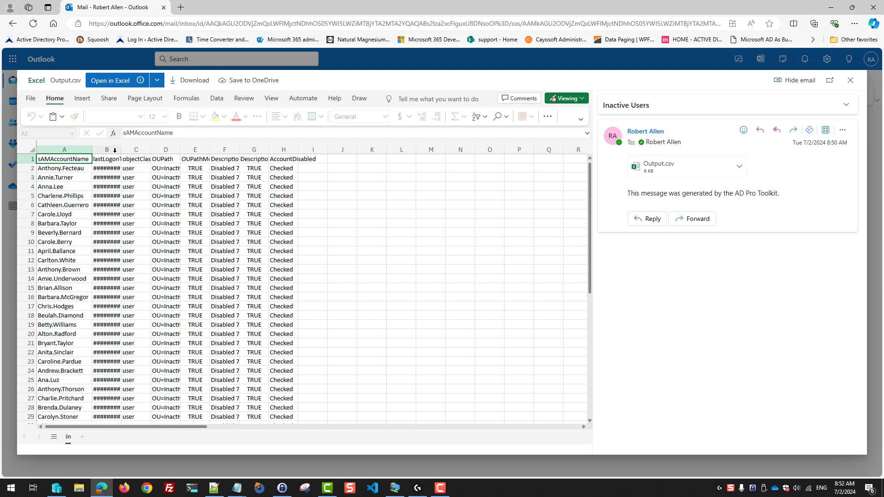
double_click(116, 149)
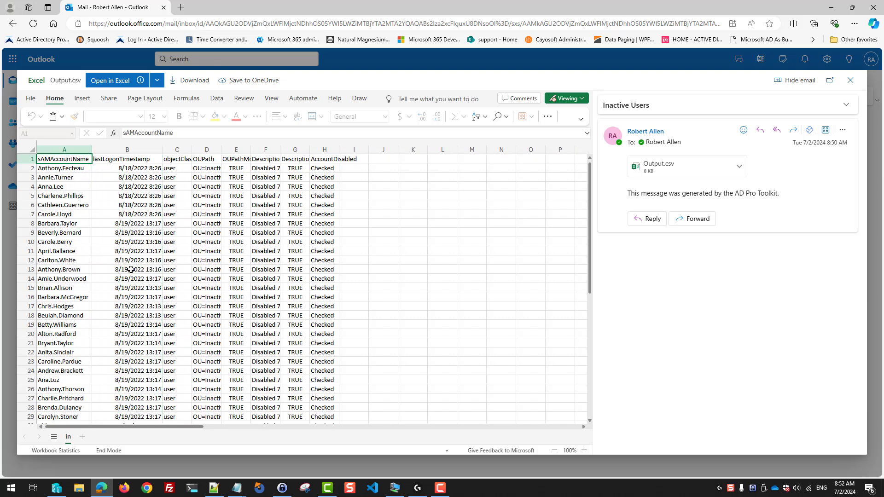
left_click(126, 269)
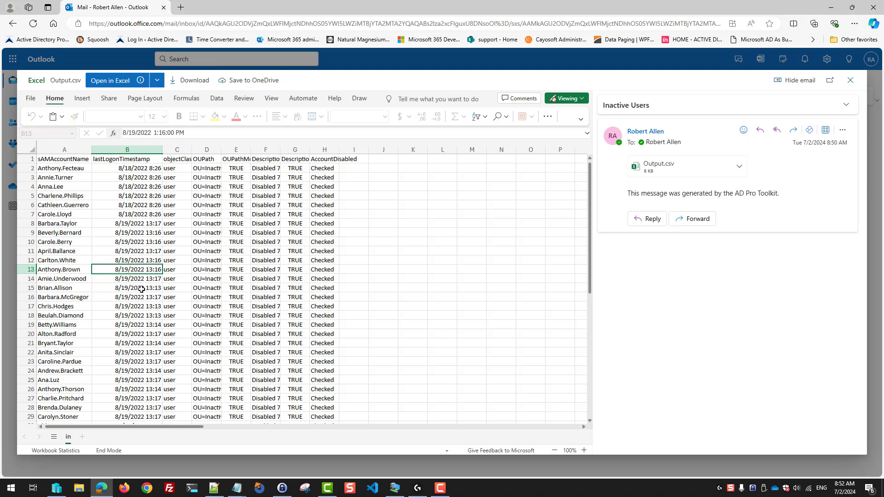
mouse_move(144, 293)
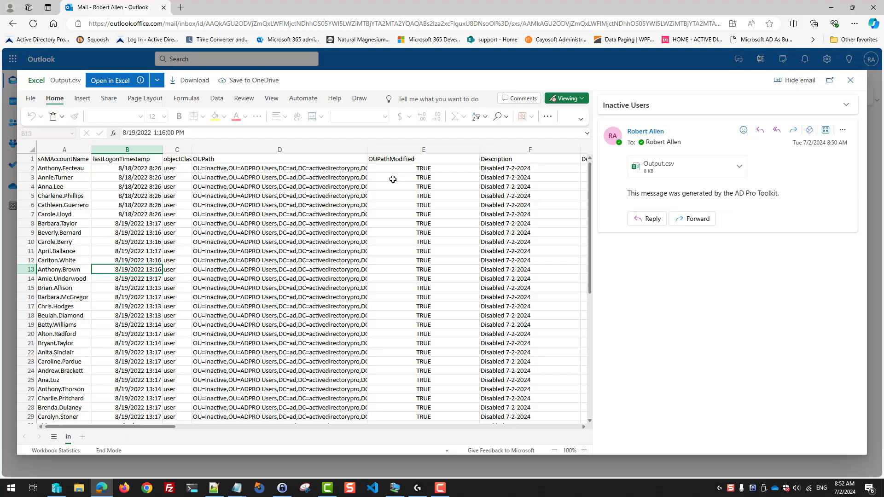
left_click(103, 488)
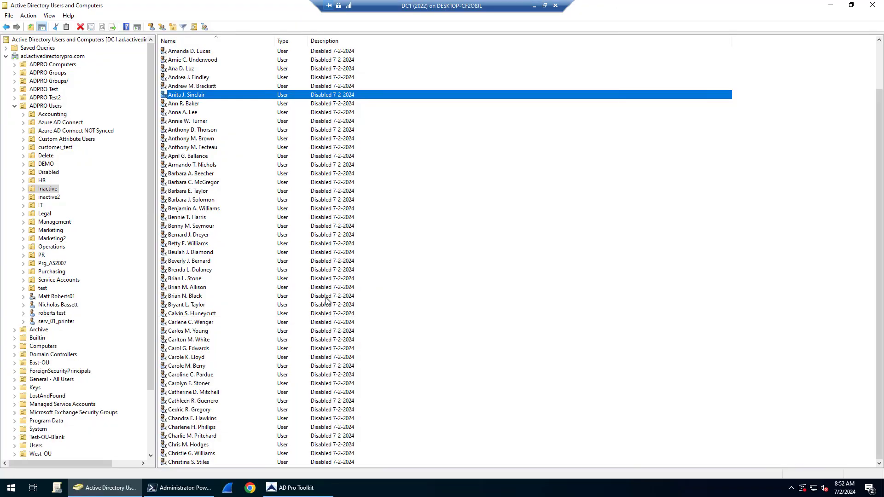
left_click(296, 488)
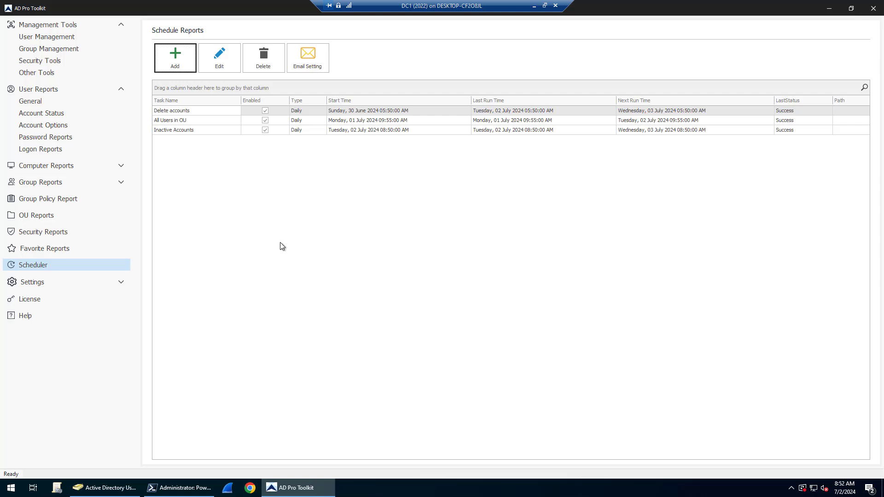
mouse_move(321, 246)
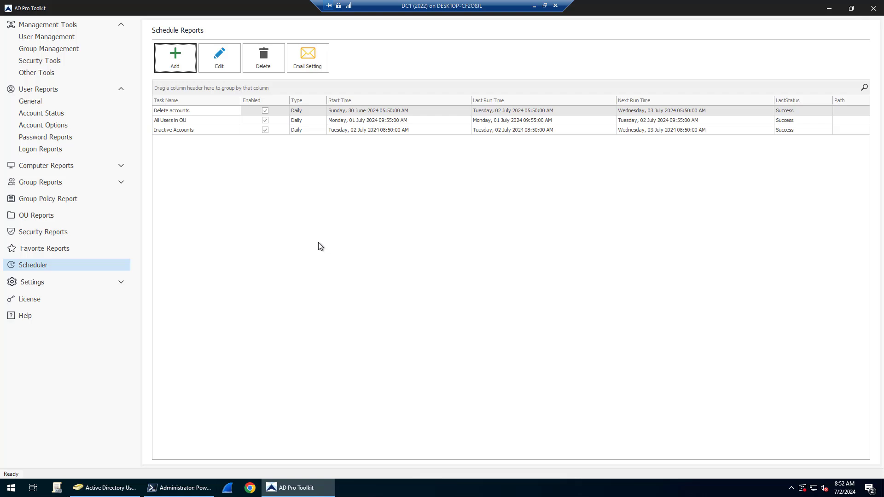
mouse_move(315, 287)
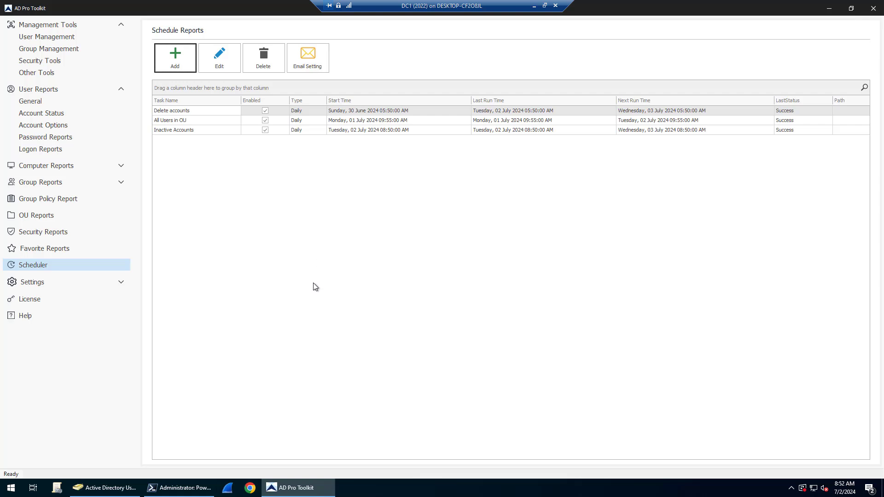
mouse_move(276, 282)
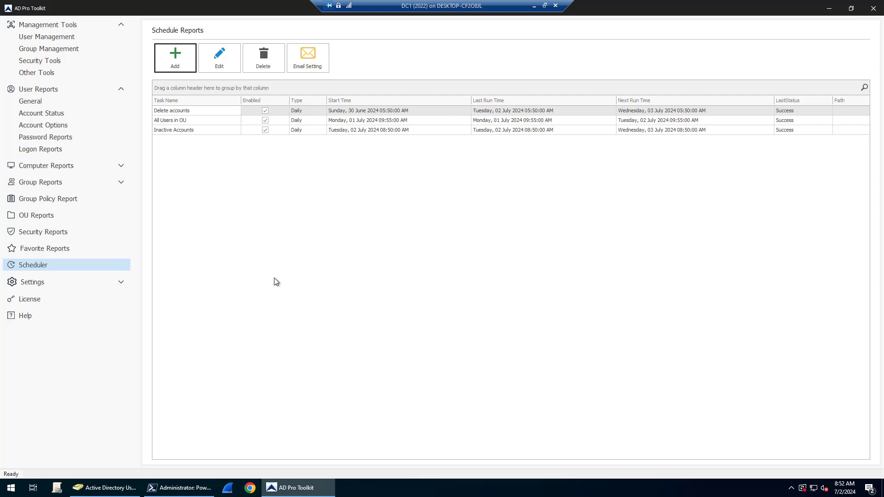
double_click(171, 111)
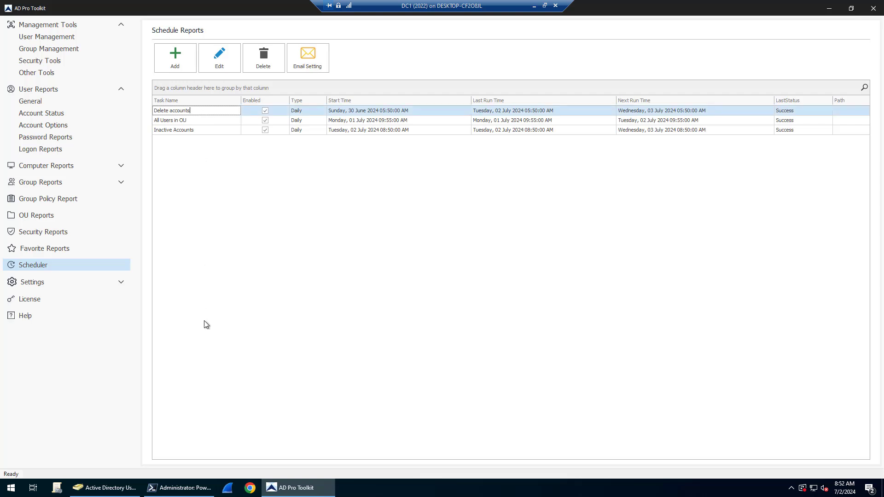